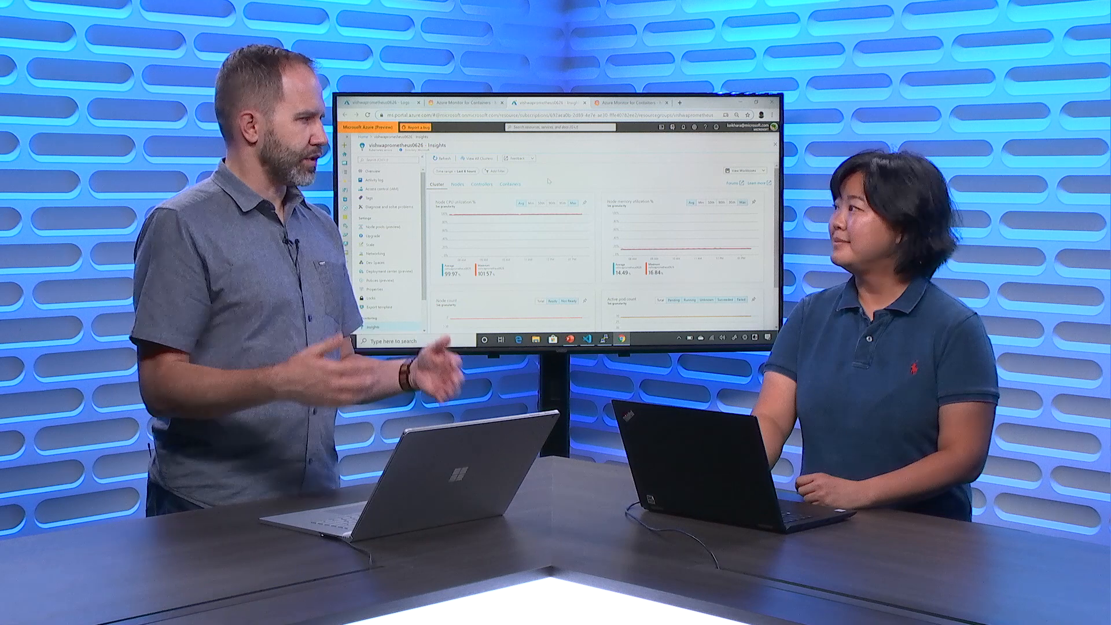
Show details of the stress-778899cdc5 ReplicaSet: four pods, four containers
left_click(482, 185)
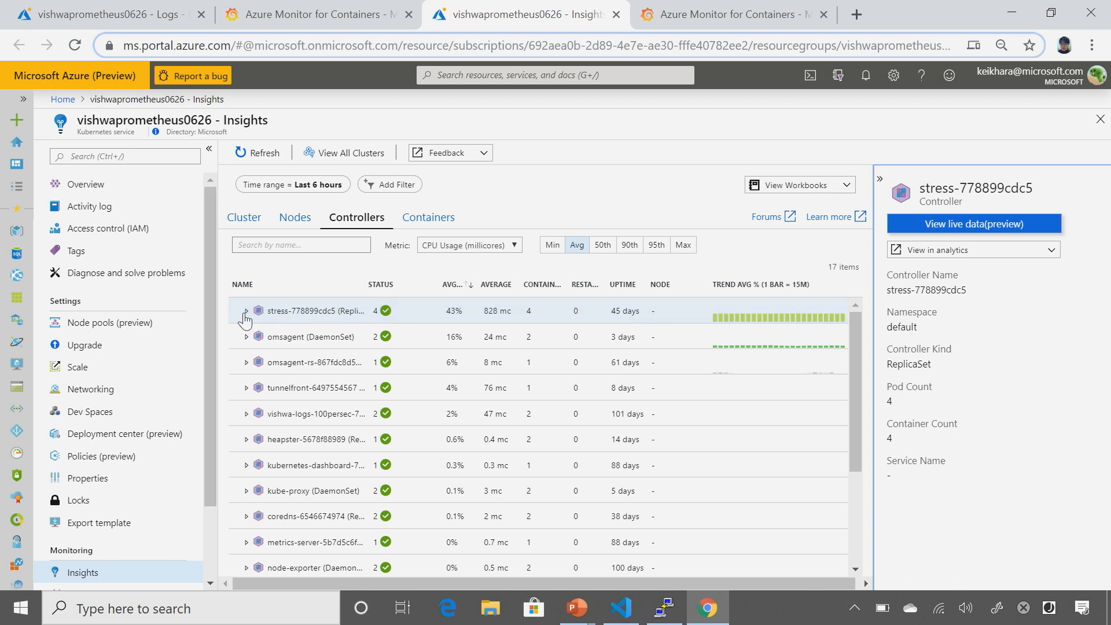
Expand stress-778899cdc5 into its four pods and show the first stress container's details
left_click(244, 310)
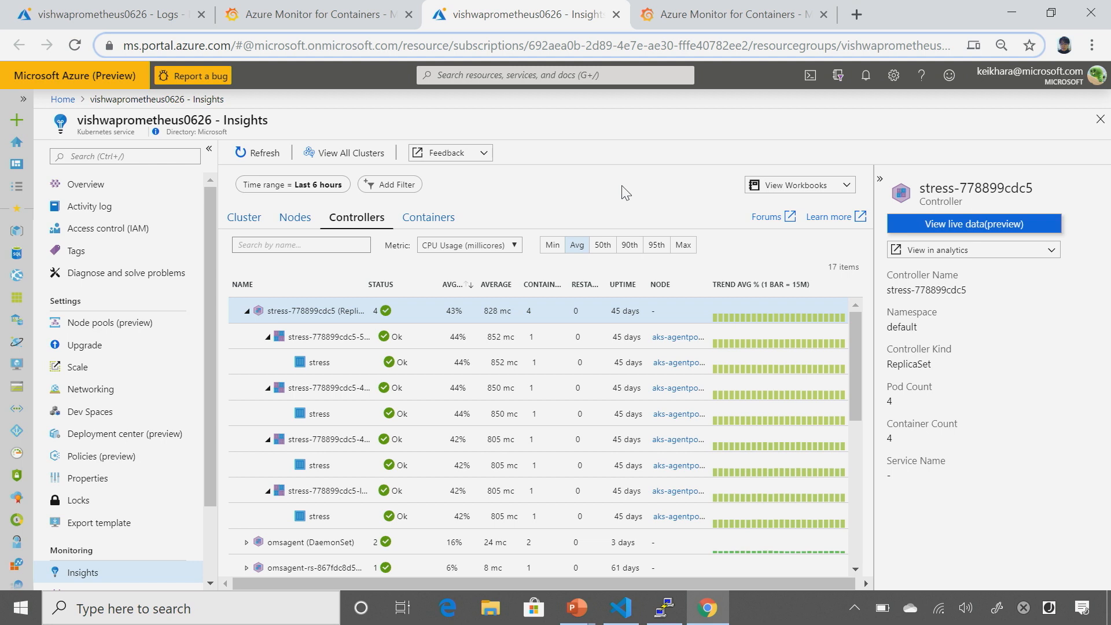
mouse_move(389, 306)
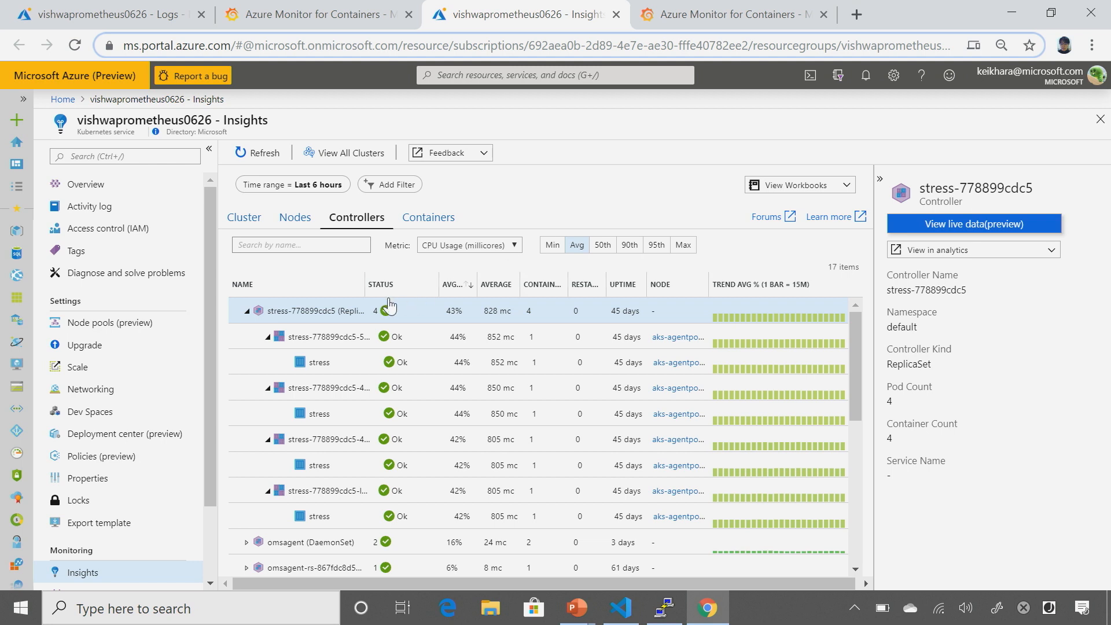
left_click(319, 363)
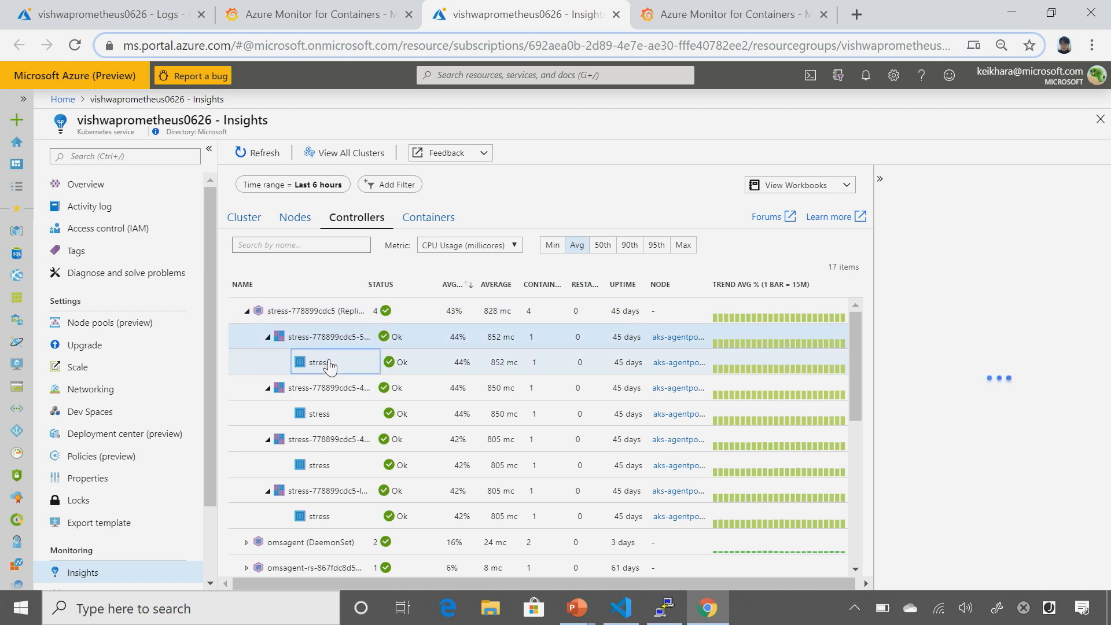
left_click(320, 363)
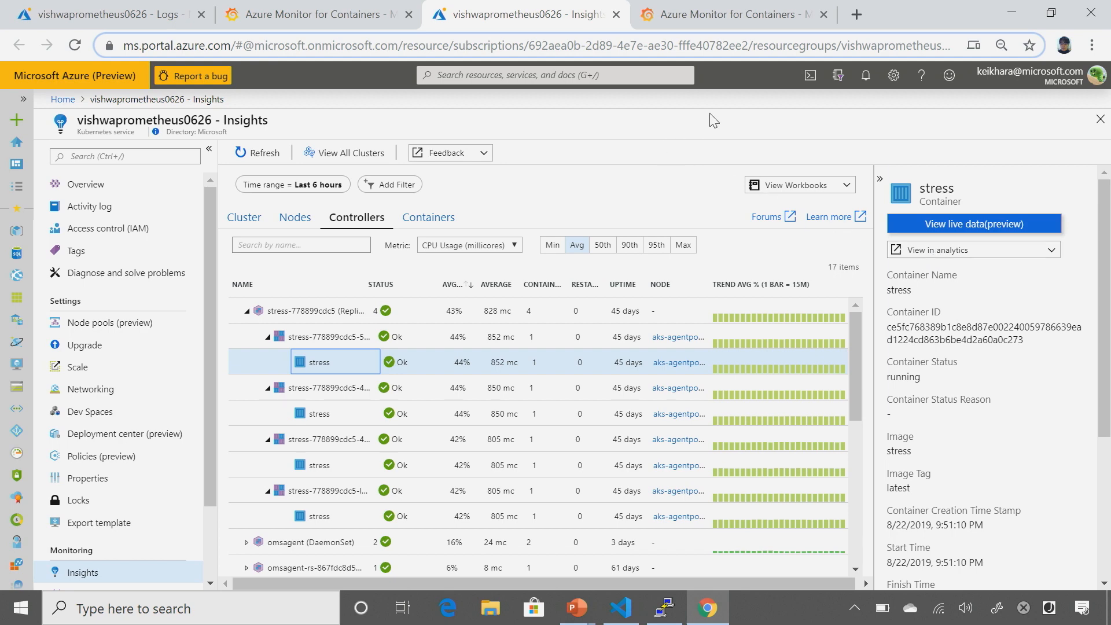
View the grafana.com dashboard 10956 page and scroll to its description
left_click(729, 14)
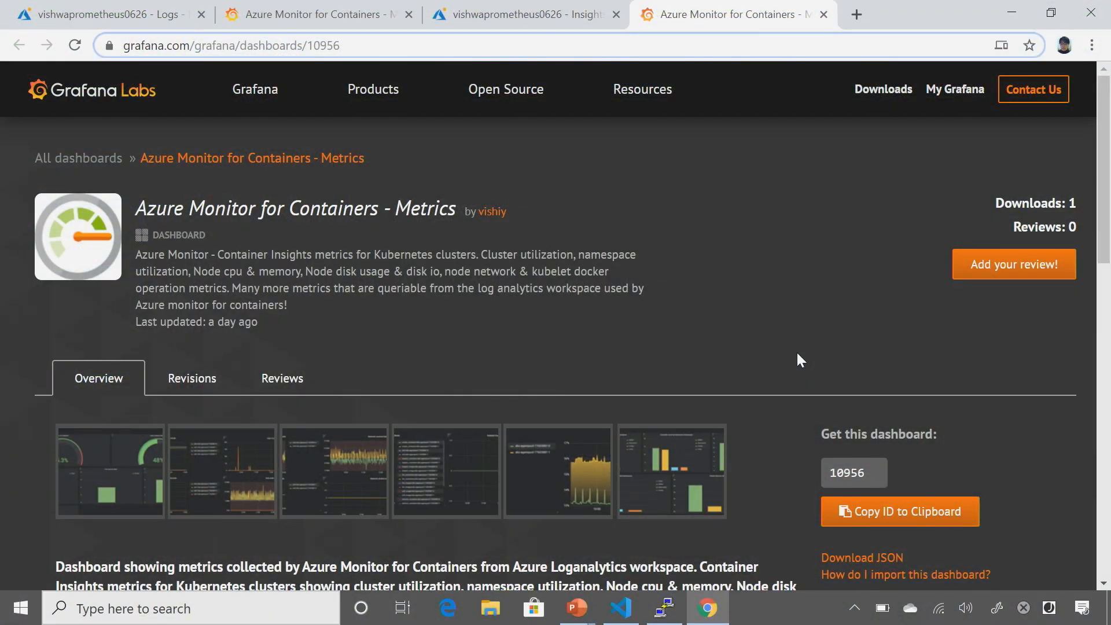
mouse_move(163, 152)
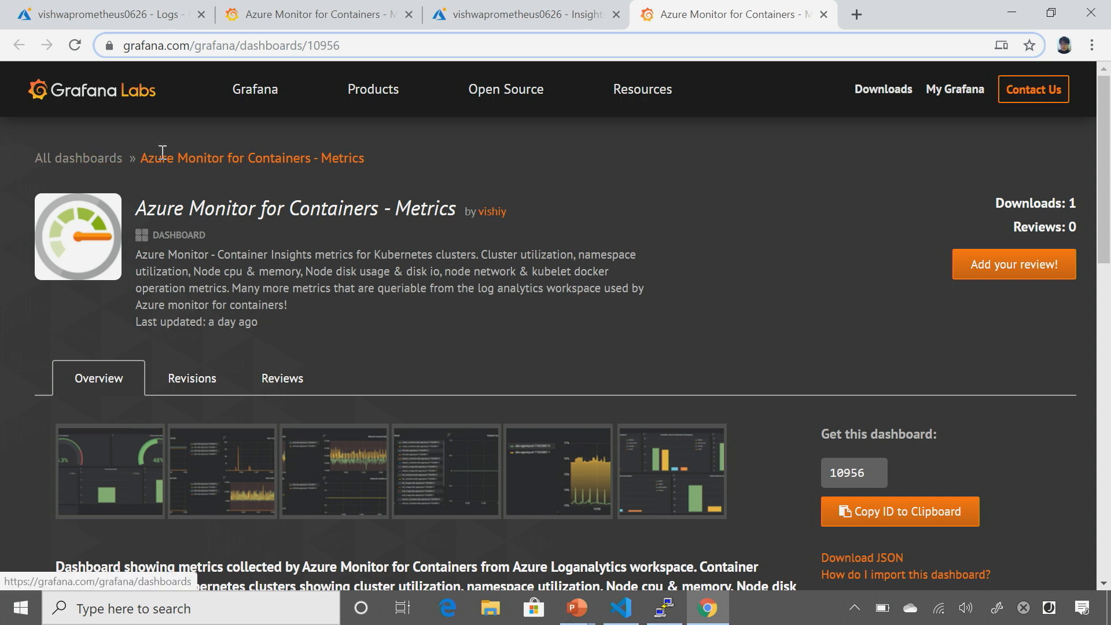
mouse_move(1086, 179)
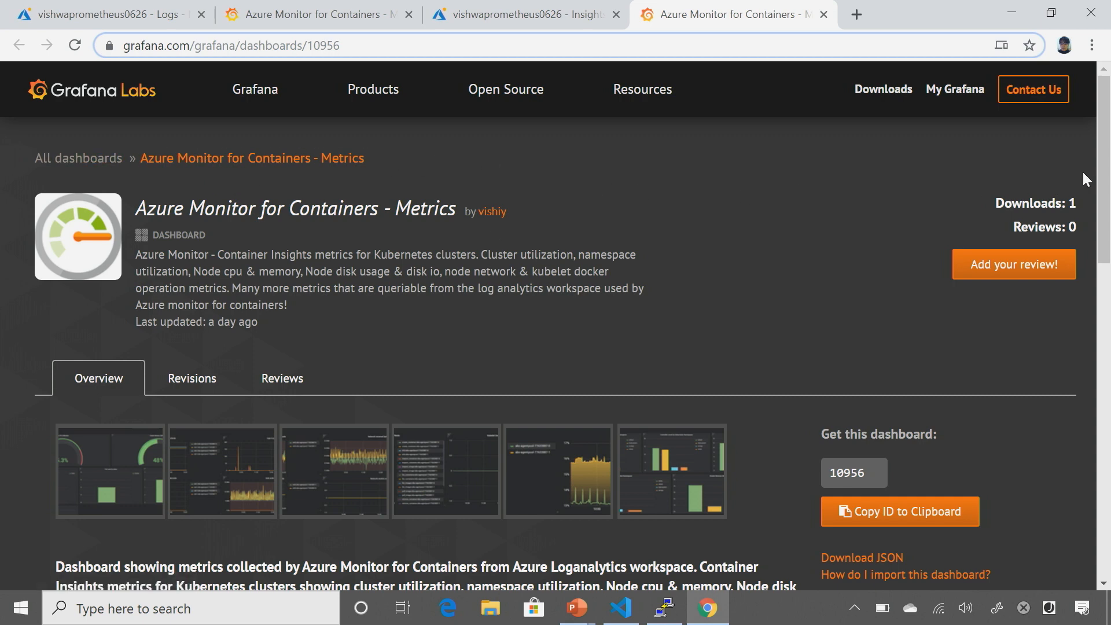
scroll("down", 3)
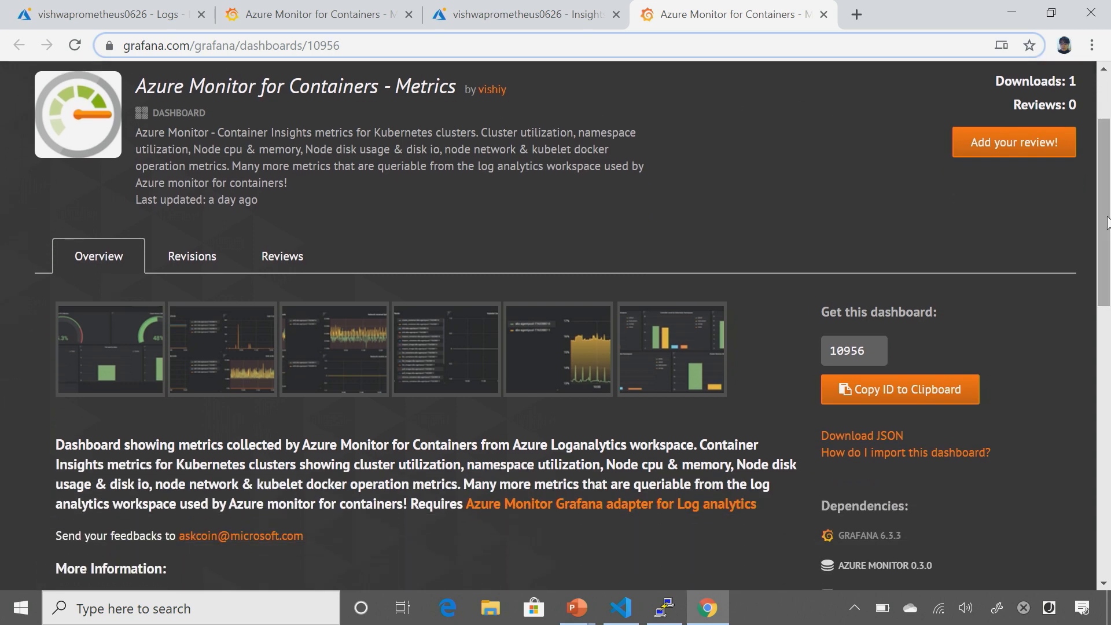